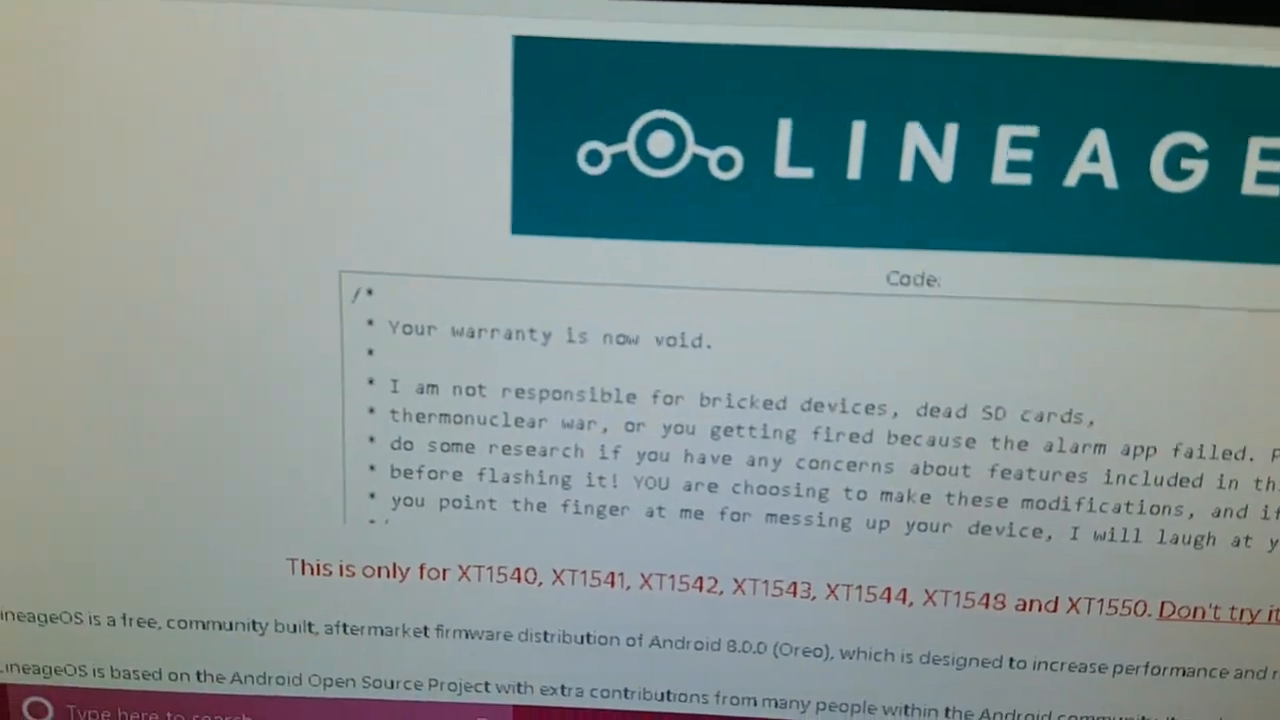
pyautogui.scroll(-3)
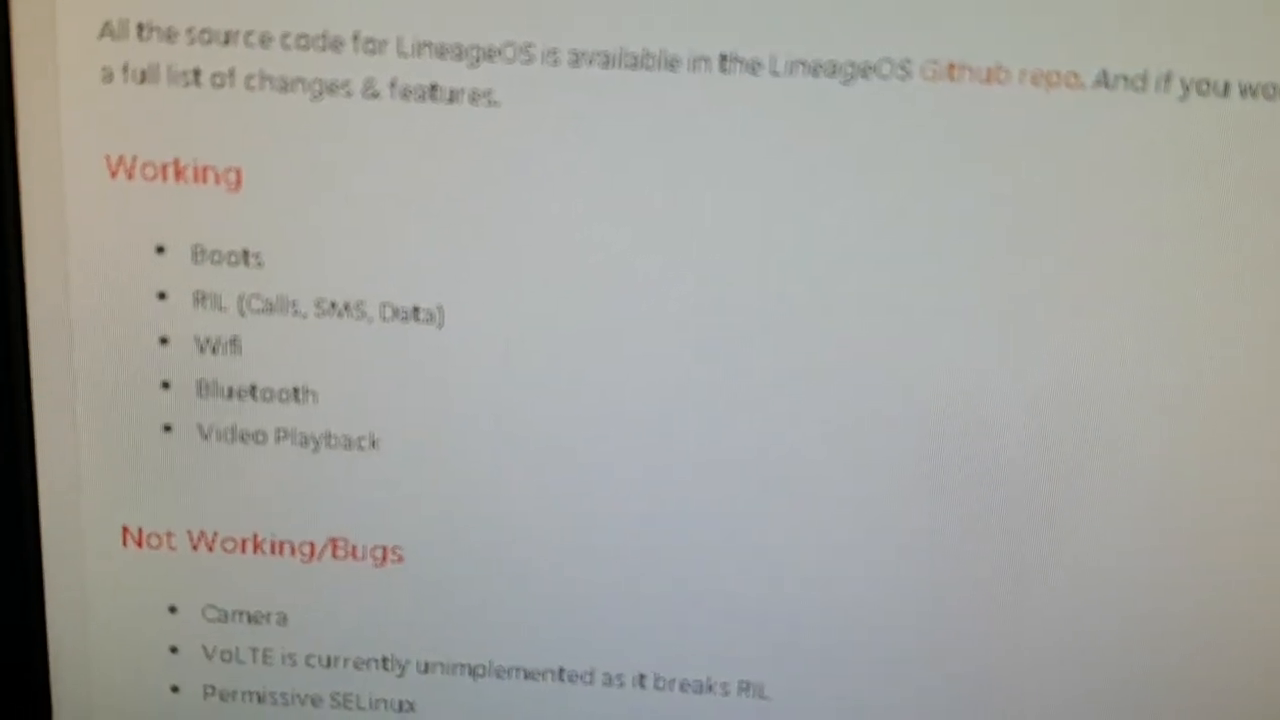
pyautogui.scroll(3)
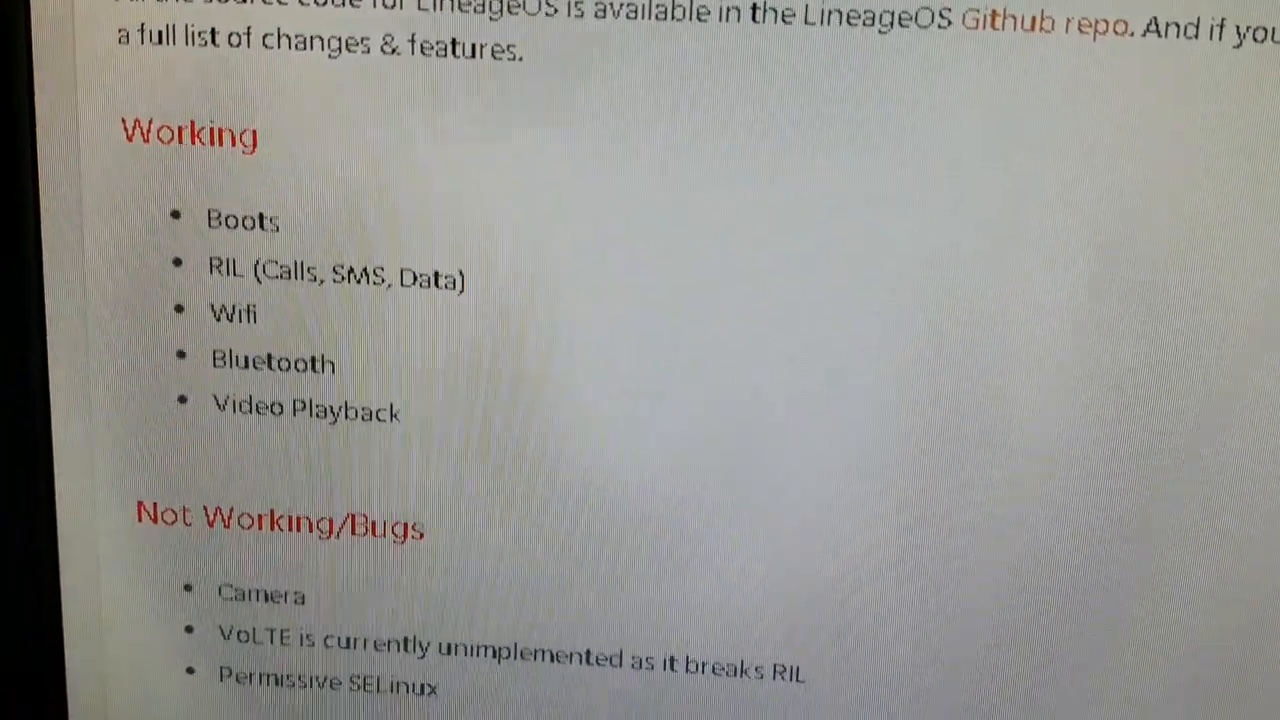
pyautogui.scroll(-3)
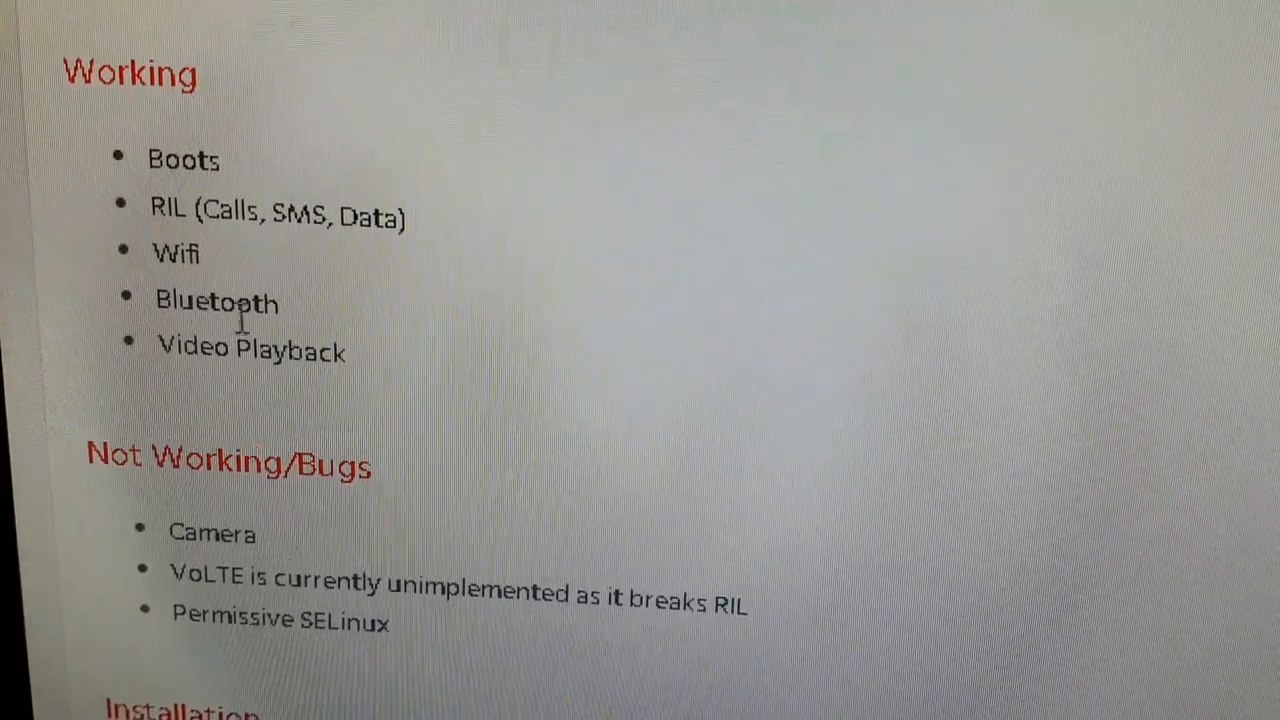
pyautogui.scroll(-3)
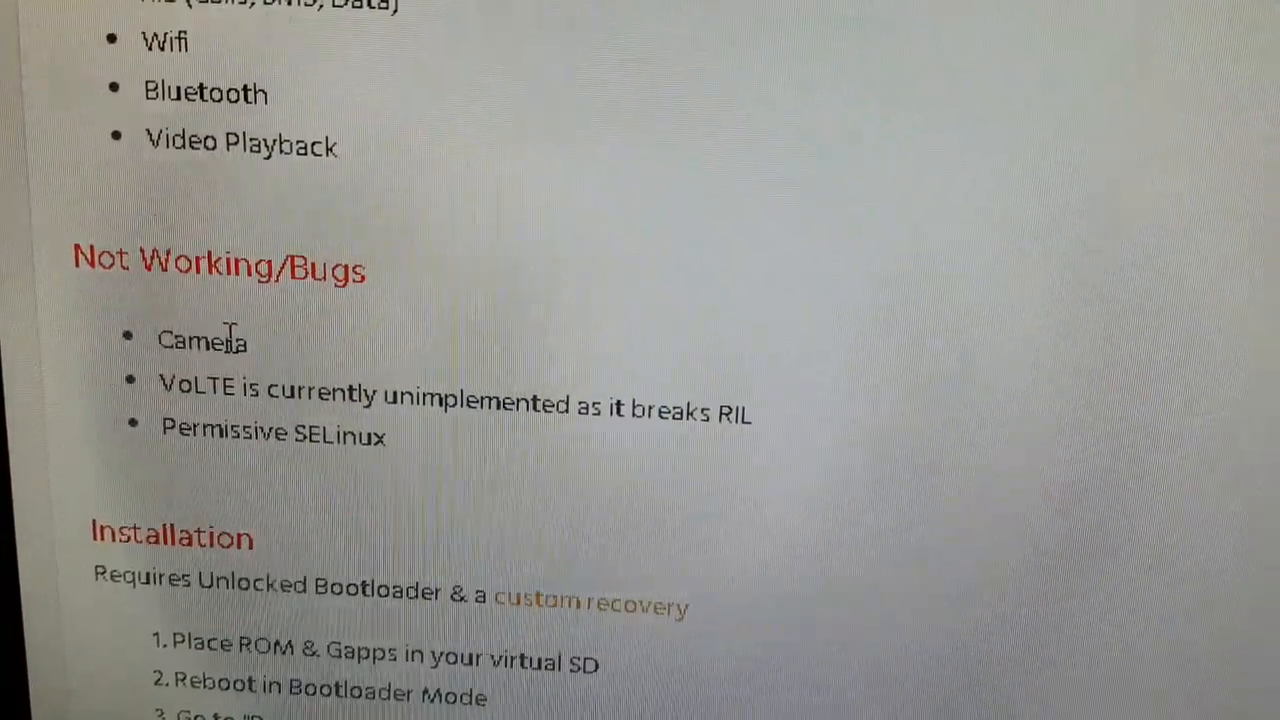
pyautogui.scroll(-3)
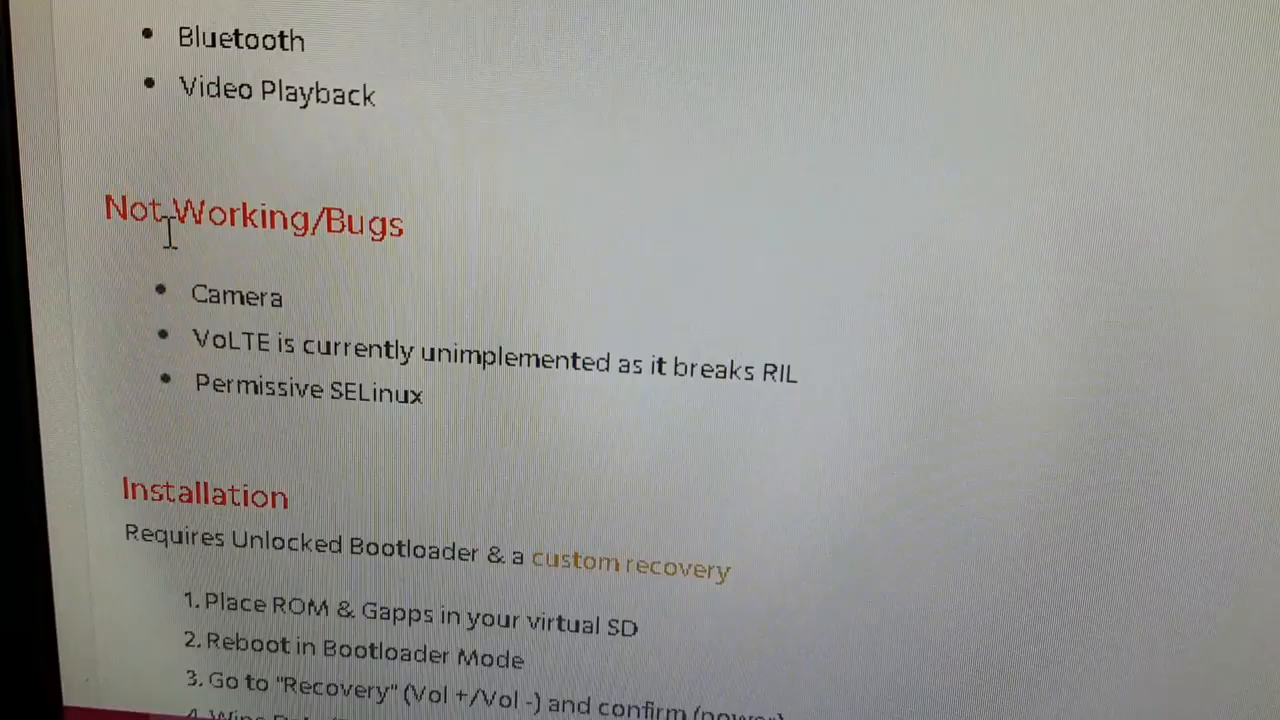
pyautogui.scroll(-3)
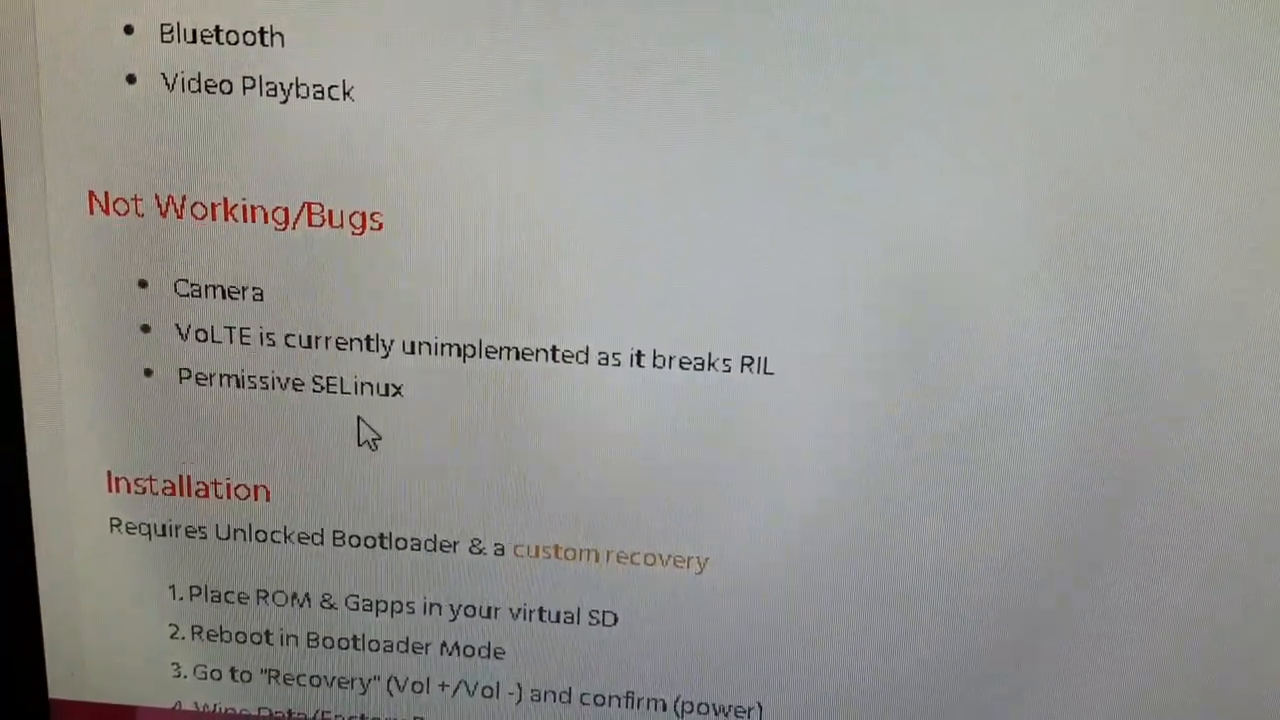
pyautogui.scroll(3)
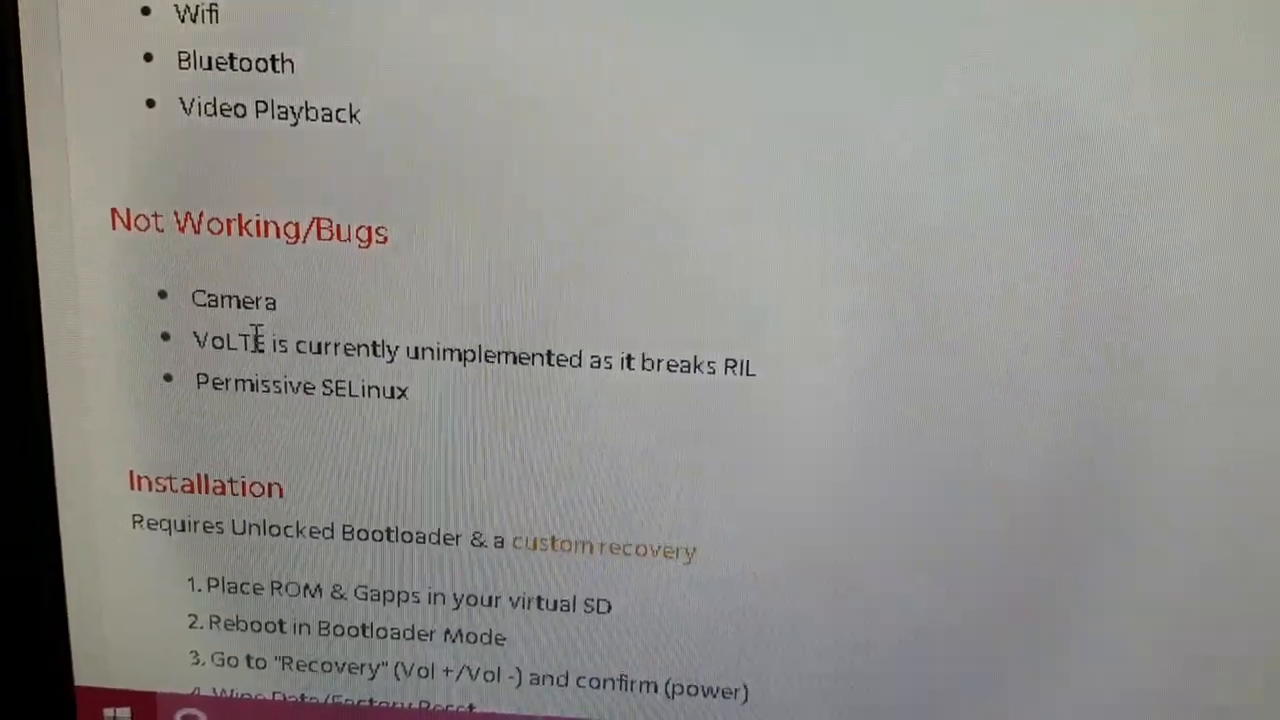
pyautogui.scroll(3)
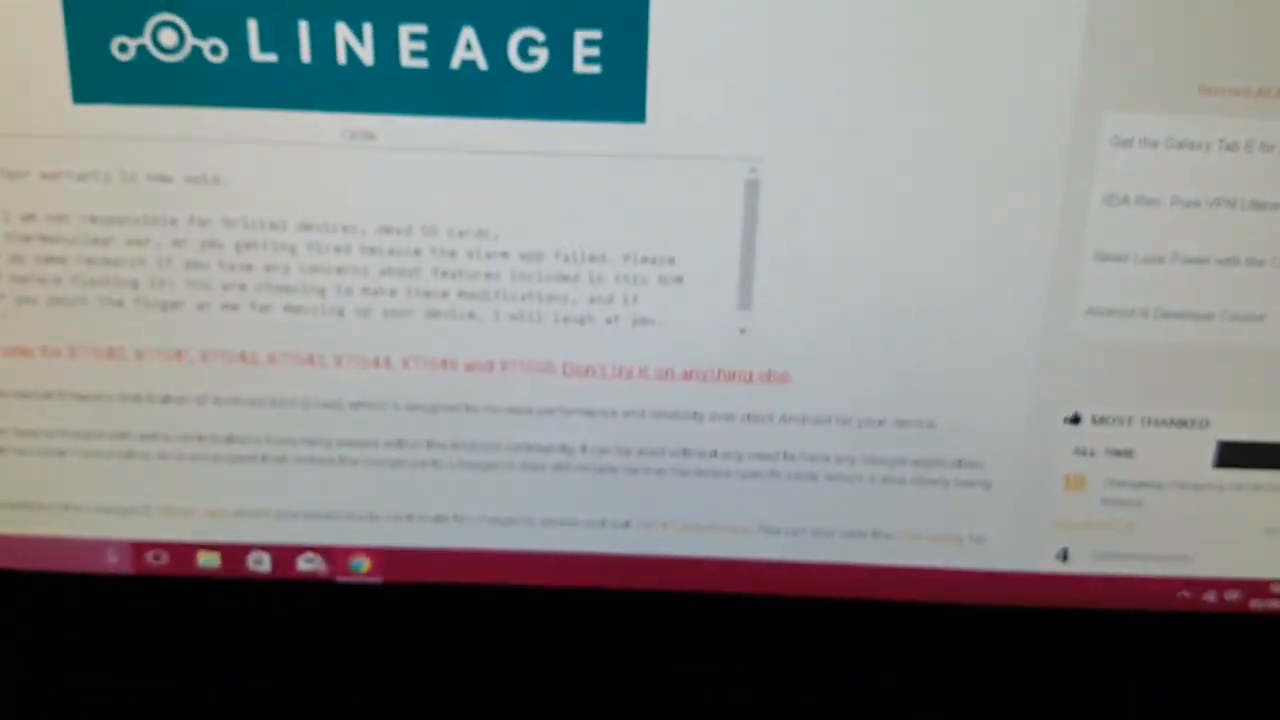
pyautogui.scroll(3)
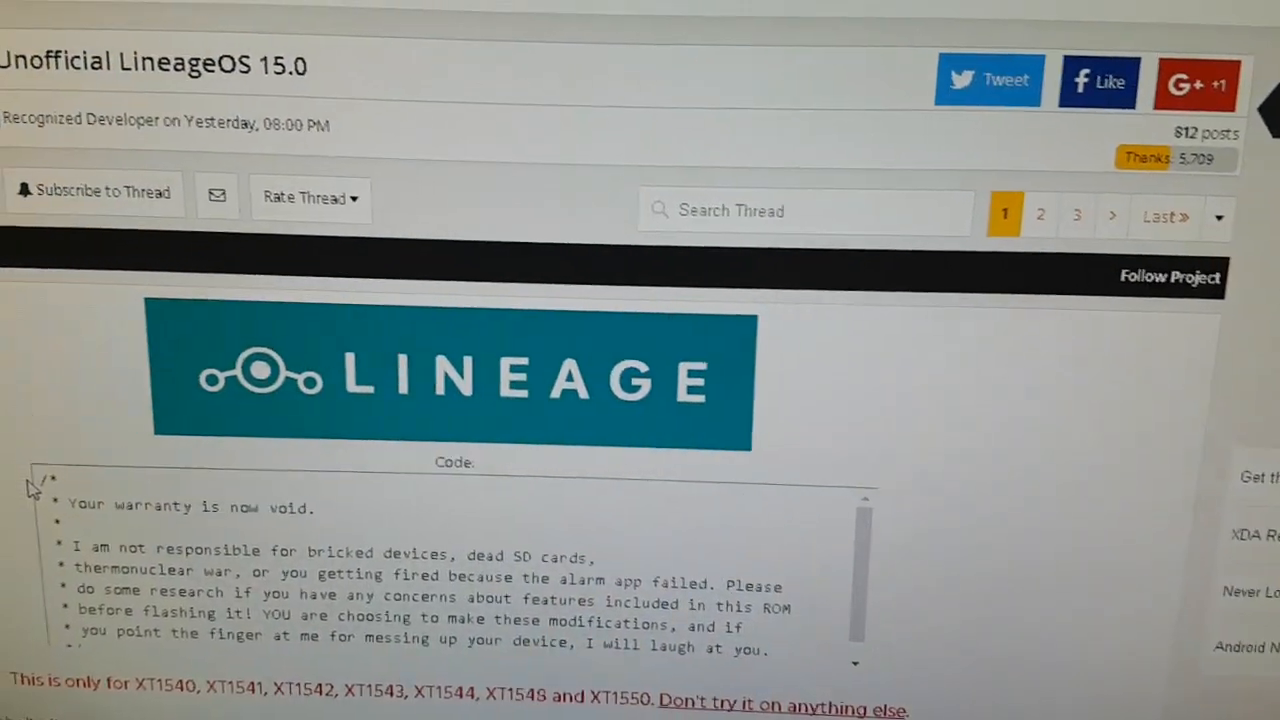
pyautogui.scroll(3)
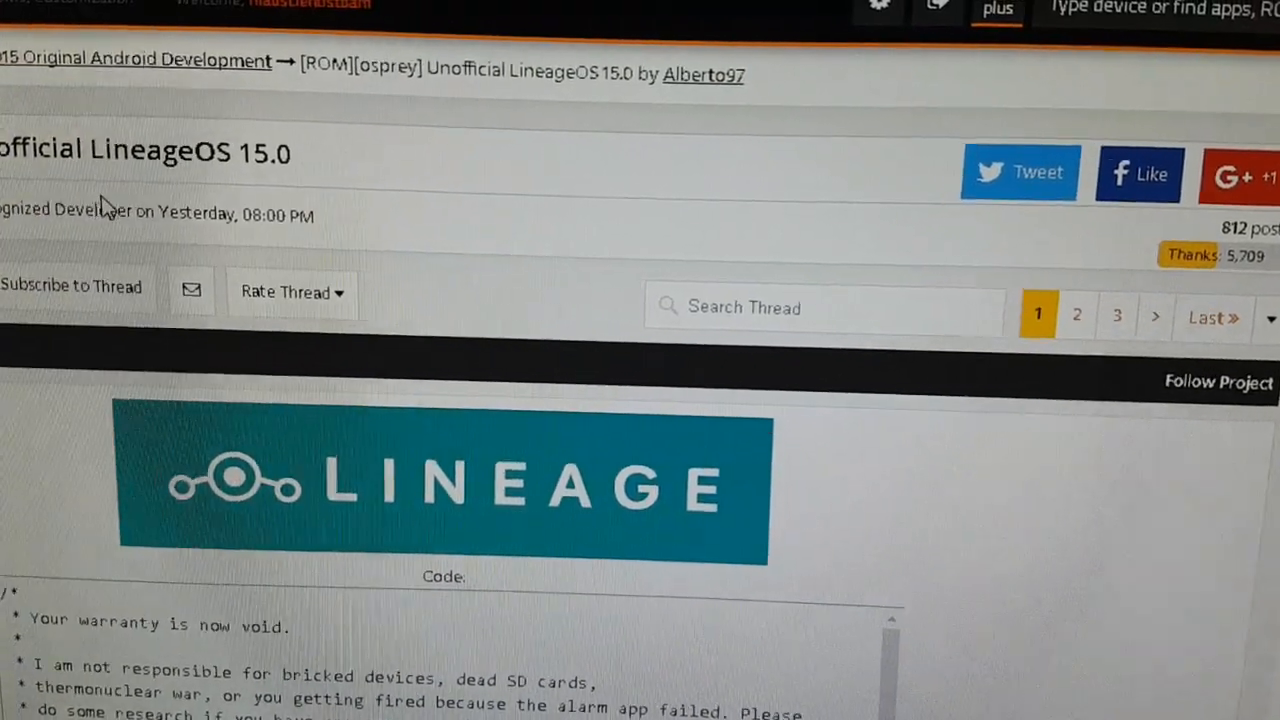
pyautogui.scroll(-3)
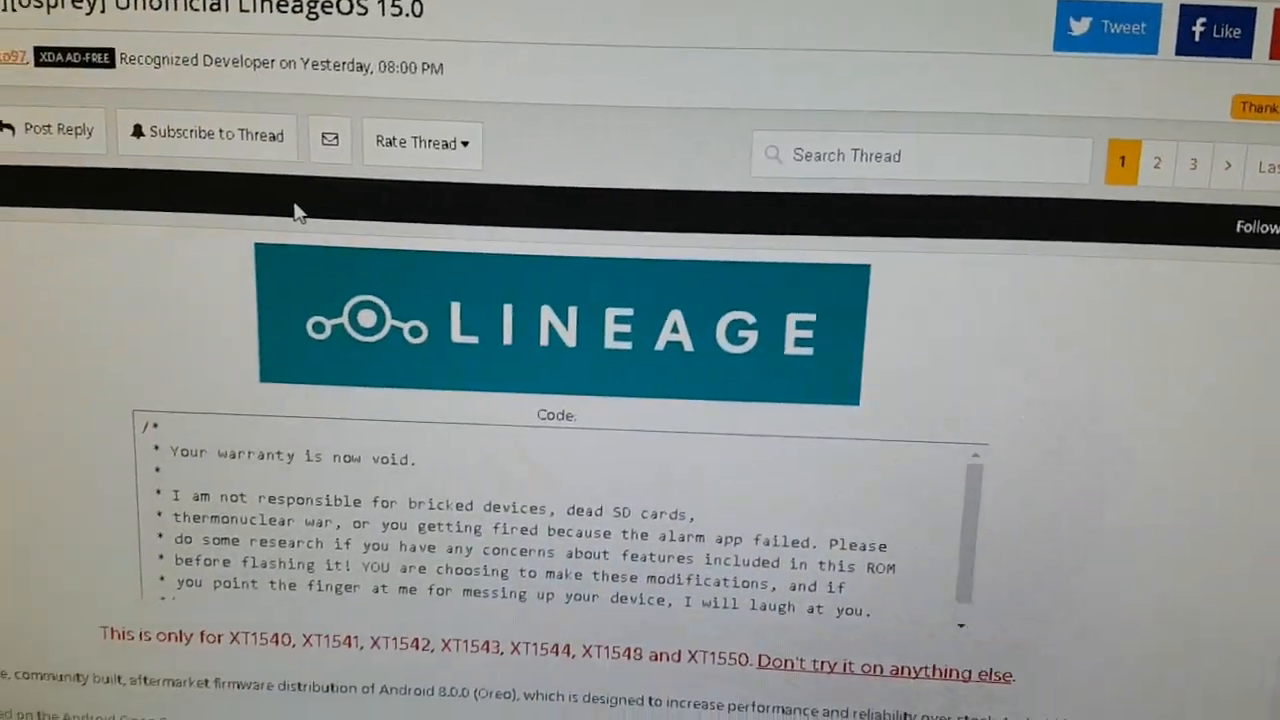